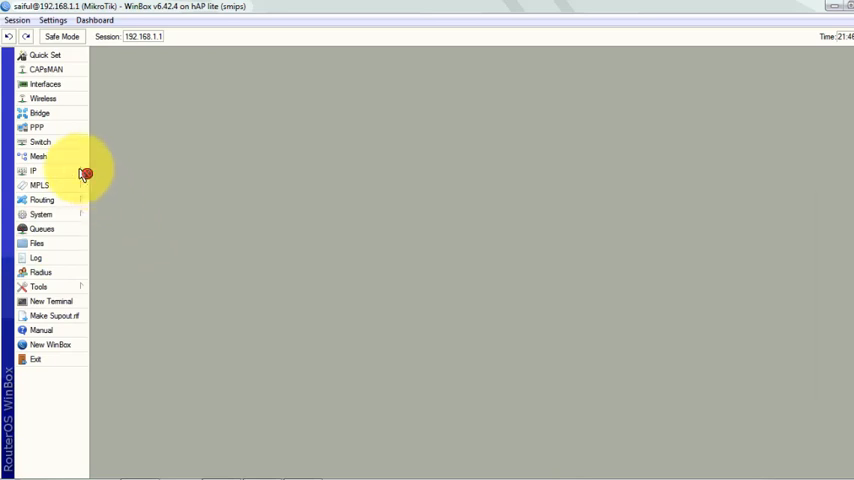
Open IP > Firewall and switch to the empty Mangle rules list
click(33, 170)
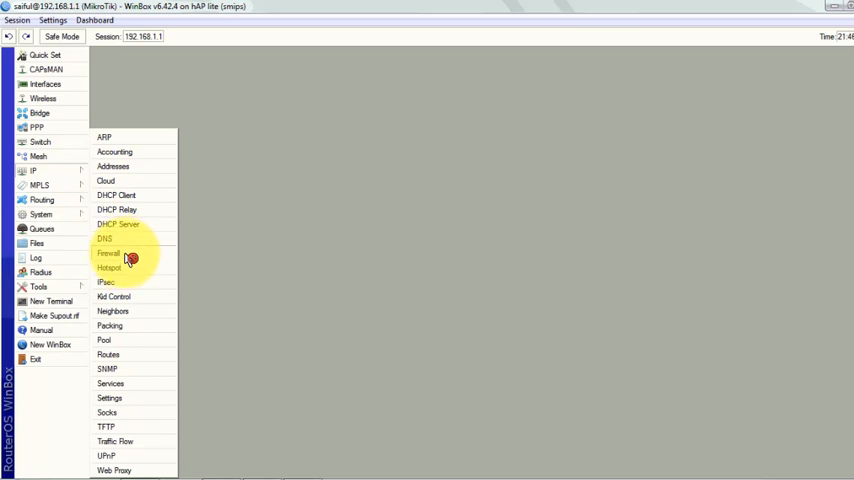
click(109, 252)
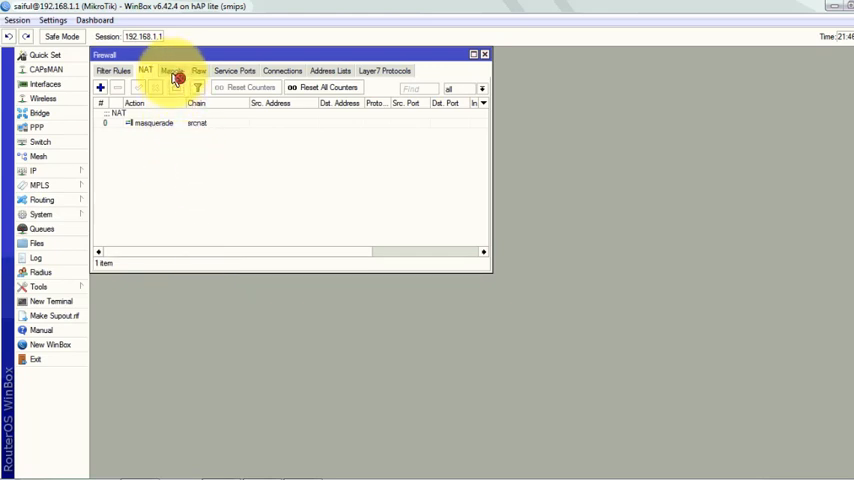
click(171, 71)
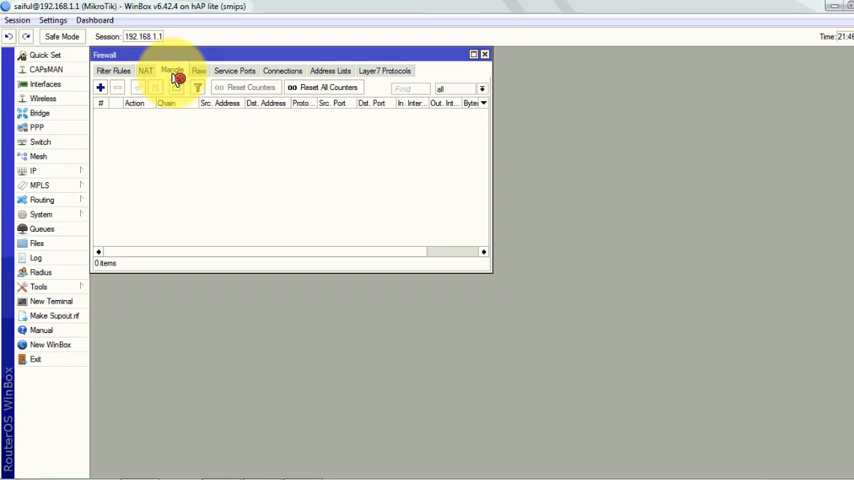
click(171, 70)
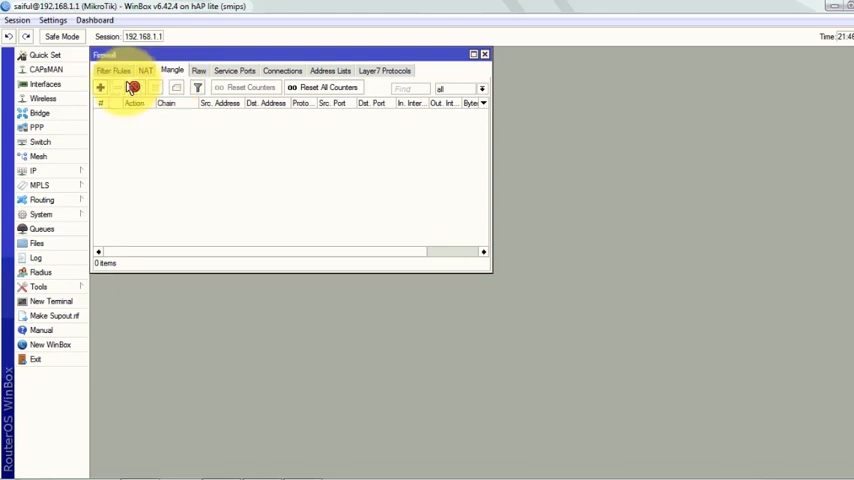
Add a mangle rule matching protocol icmp that marks connections as icmp-conn
click(100, 88)
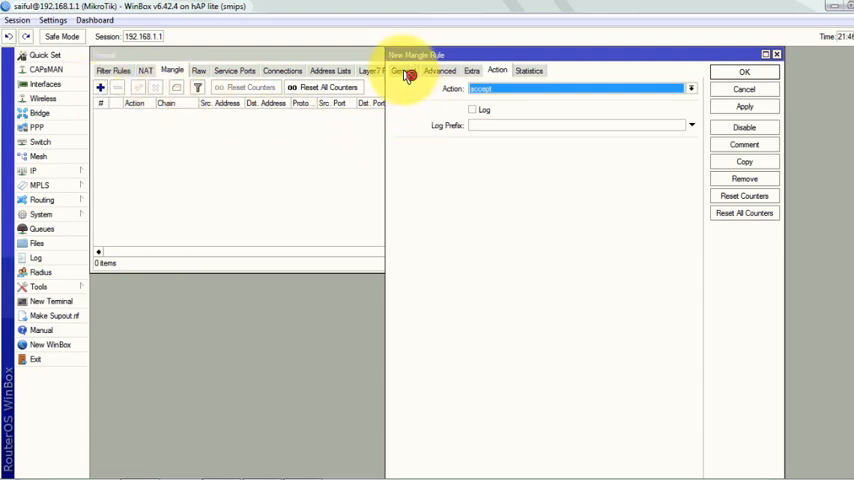
click(404, 71)
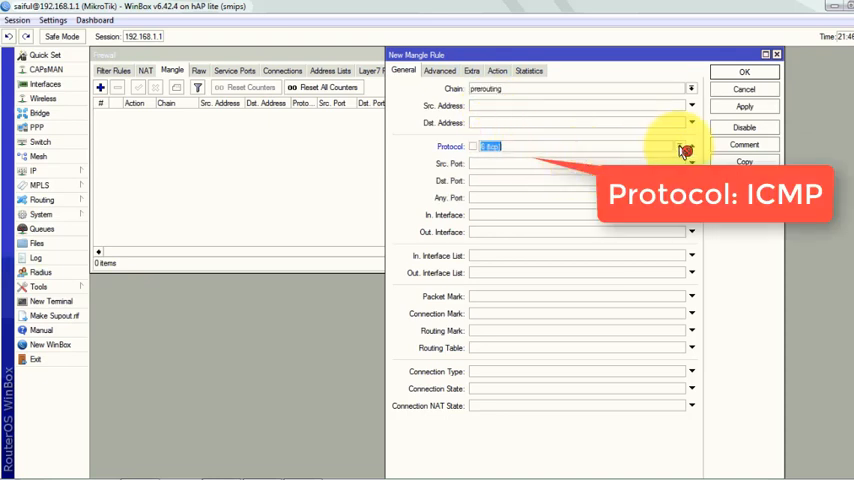
click(691, 146)
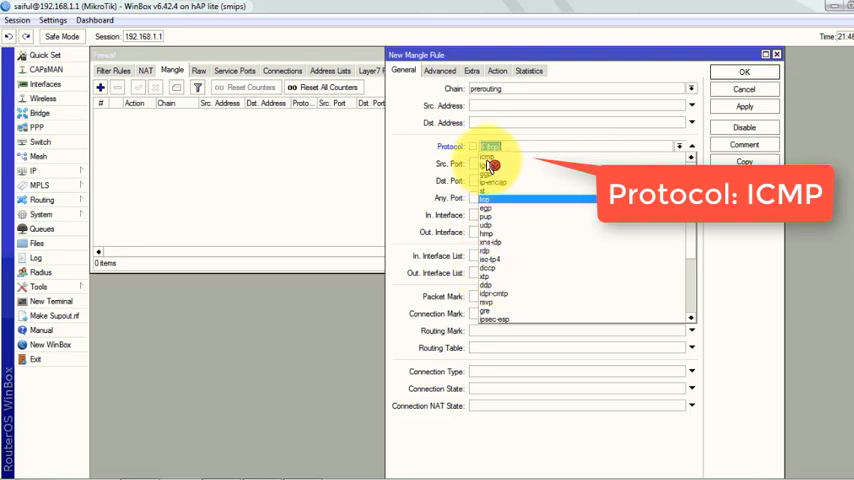
click(487, 156)
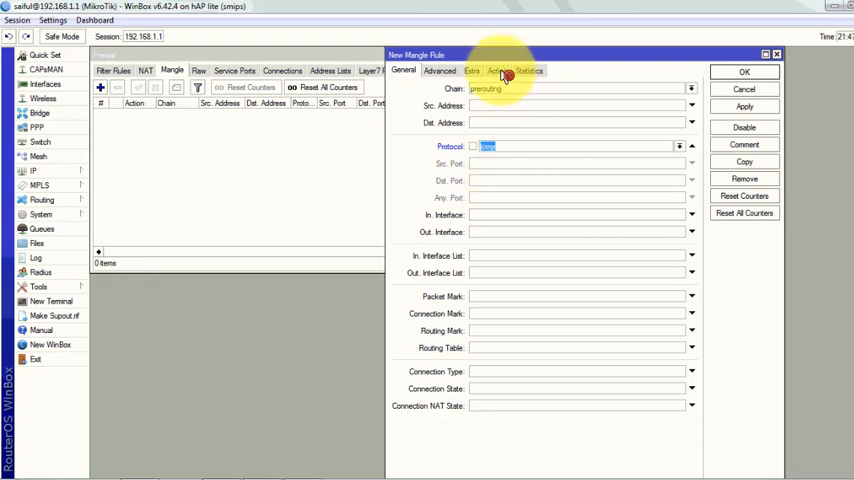
click(497, 70)
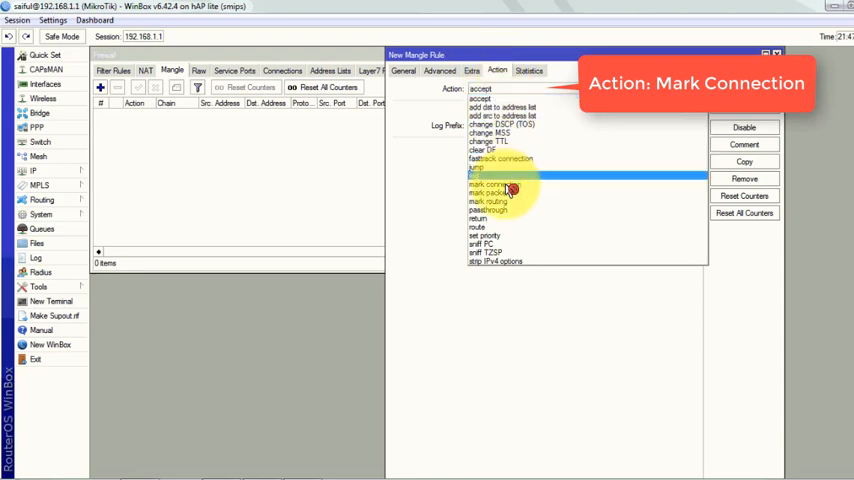
click(496, 184)
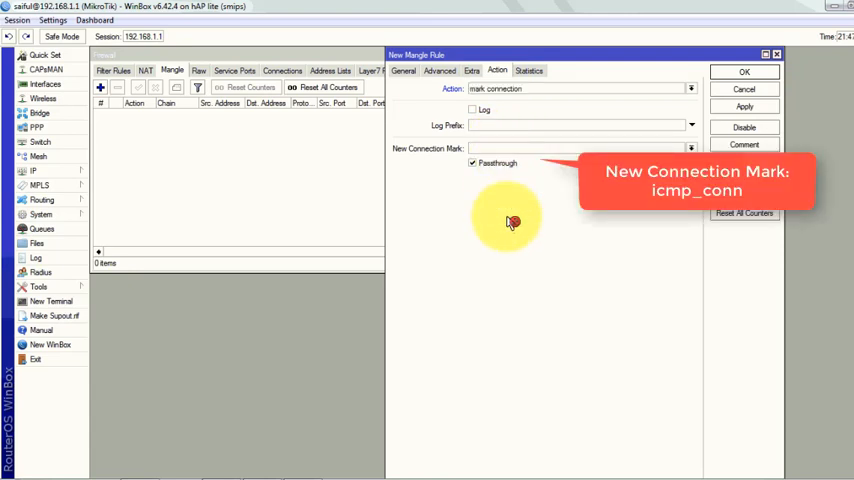
text(icmp_conn)
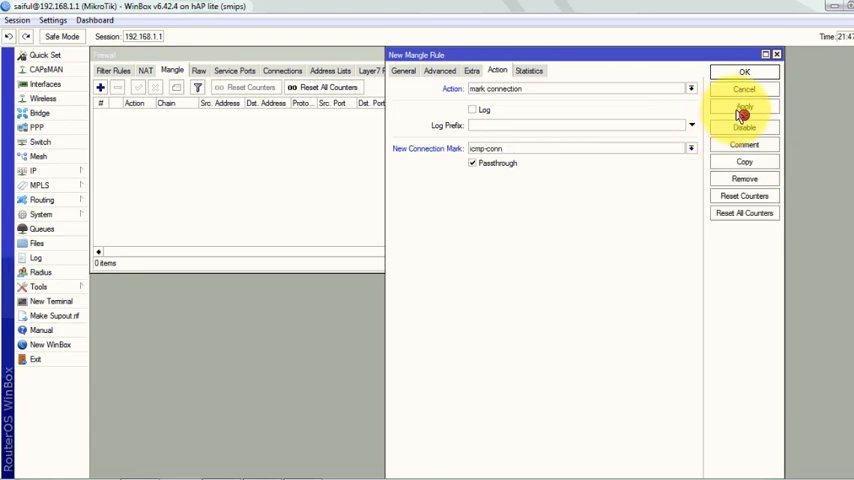
click(744, 108)
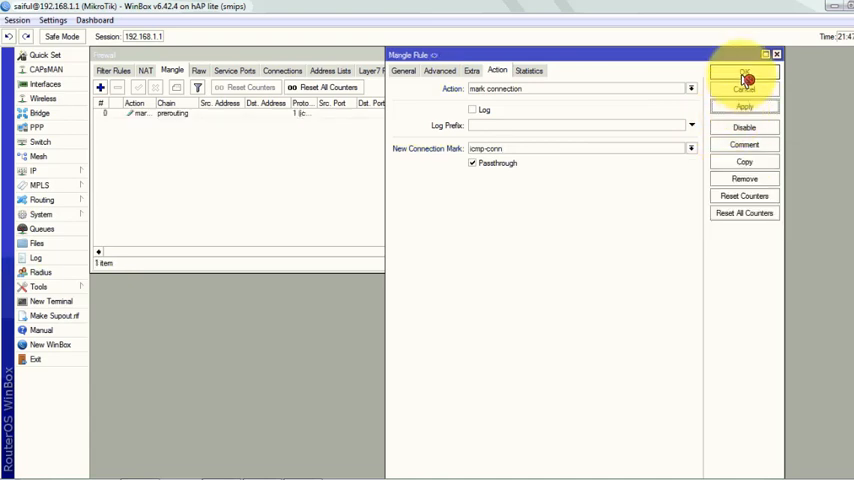
click(744, 75)
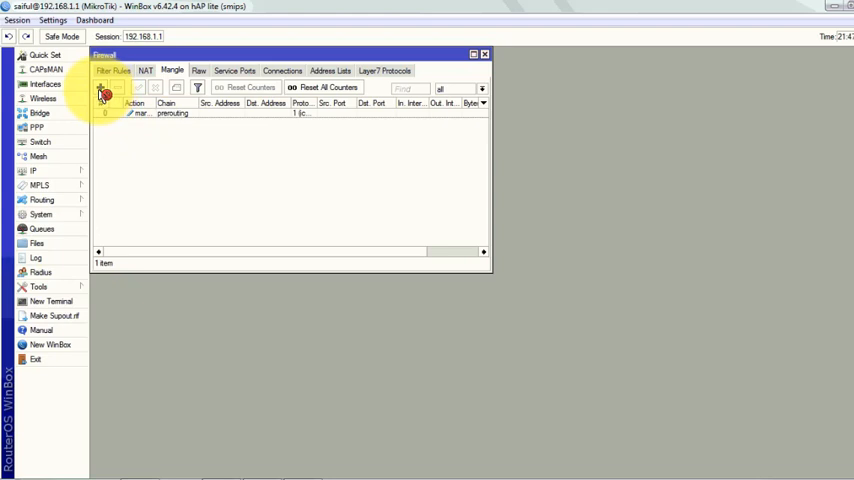
Add a mangle rule matching ICMP with connection mark icmp-conn, marking packets icmp-pkt
click(100, 88)
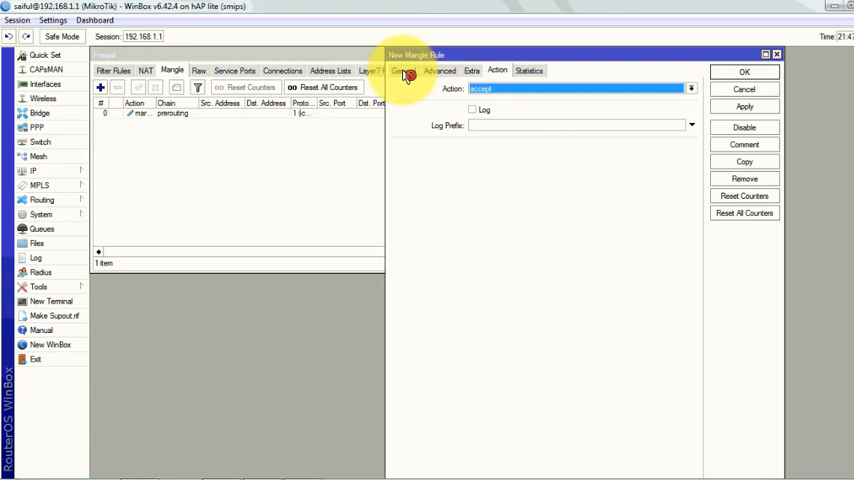
click(403, 70)
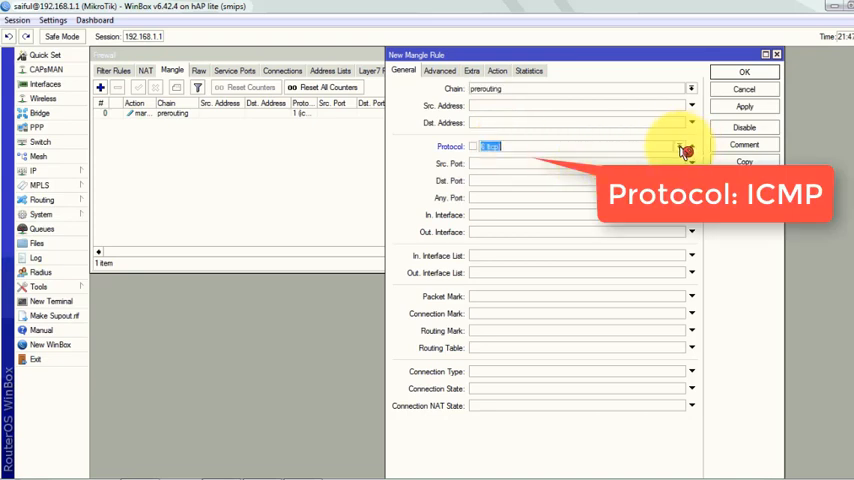
click(690, 146)
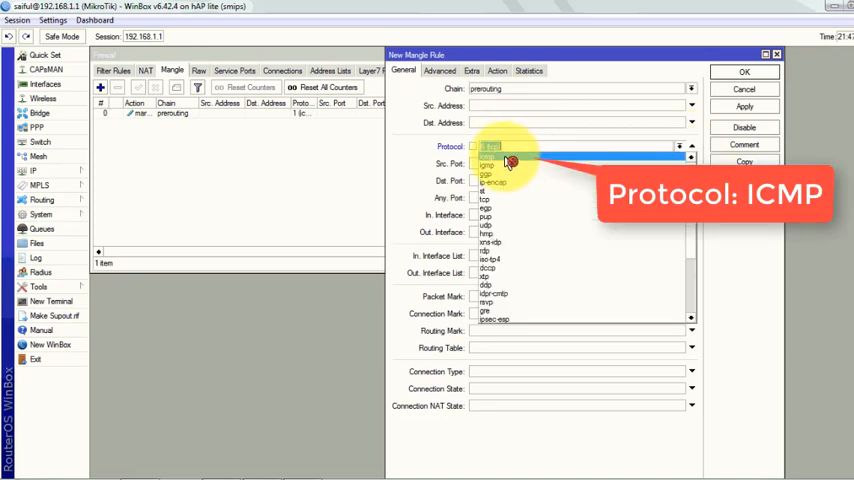
click(487, 147)
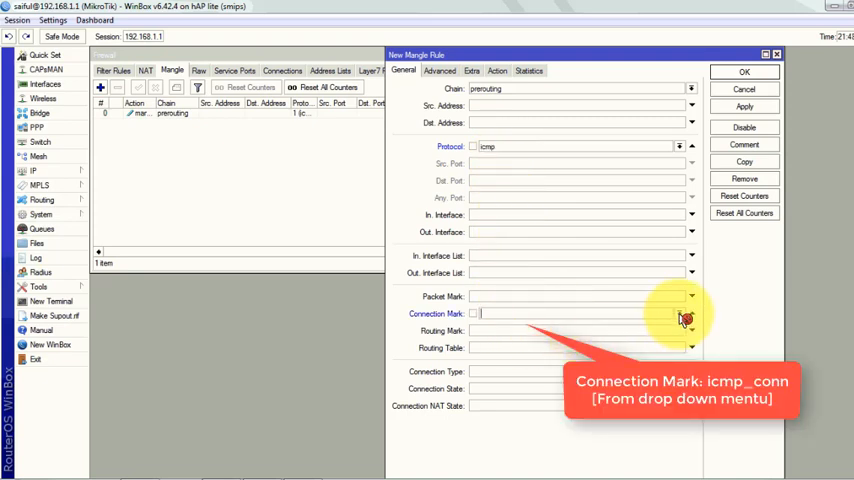
click(691, 313)
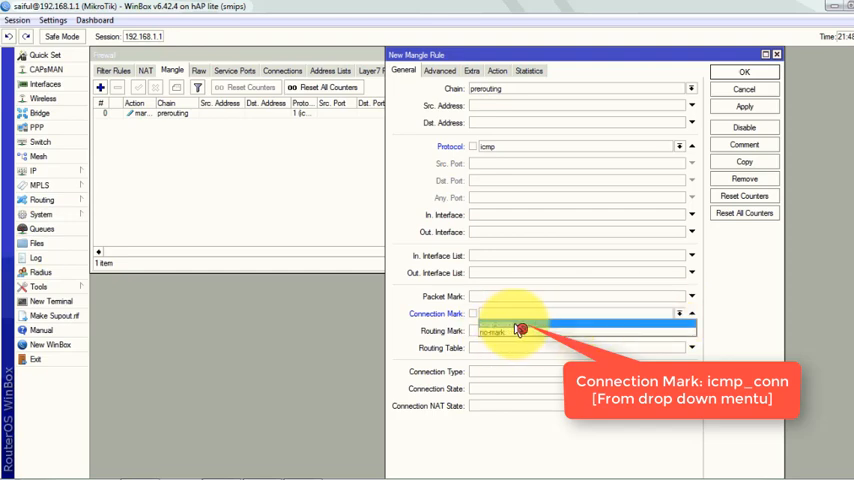
click(494, 331)
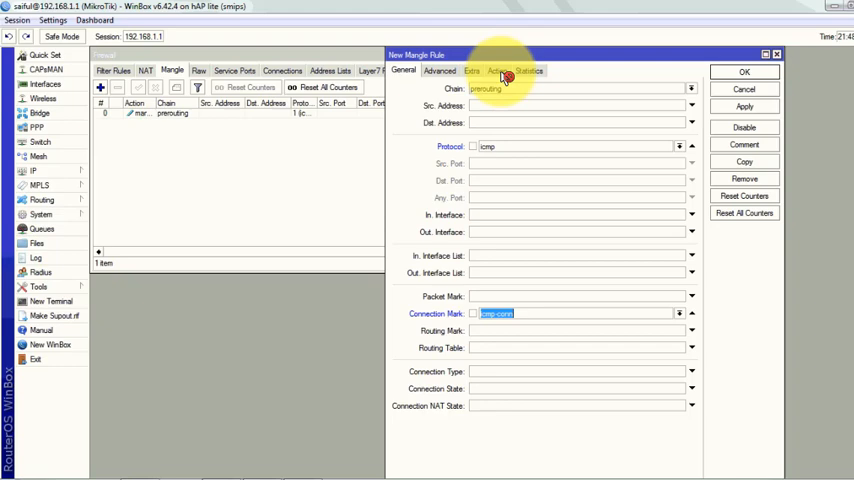
click(497, 70)
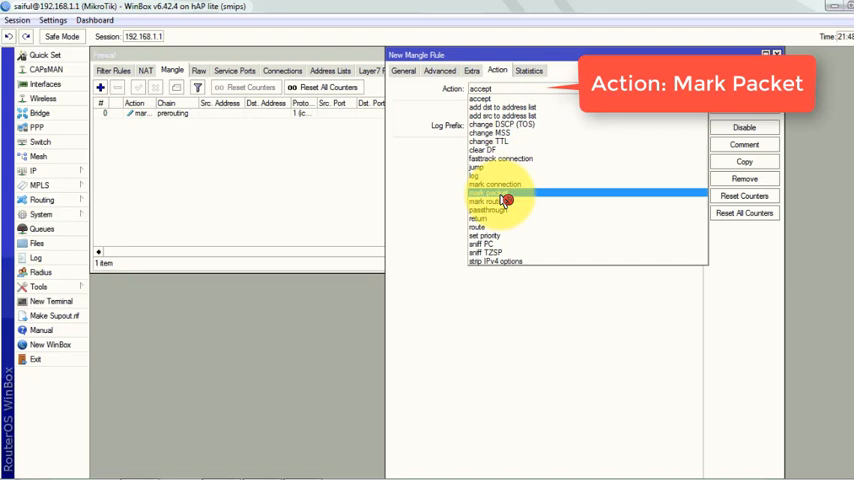
click(495, 193)
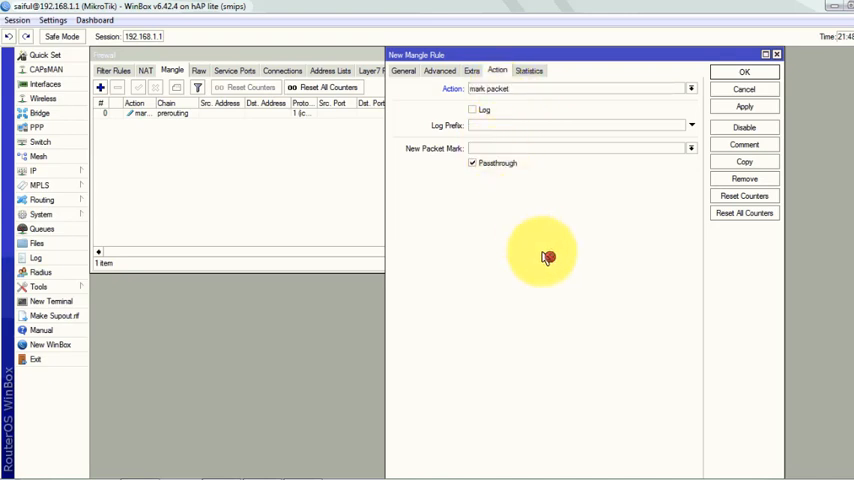
text(icmp-pkt)
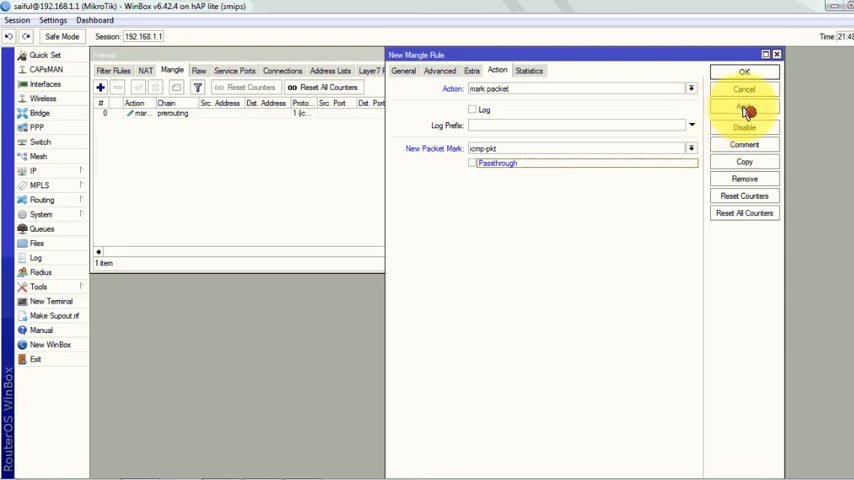
click(744, 72)
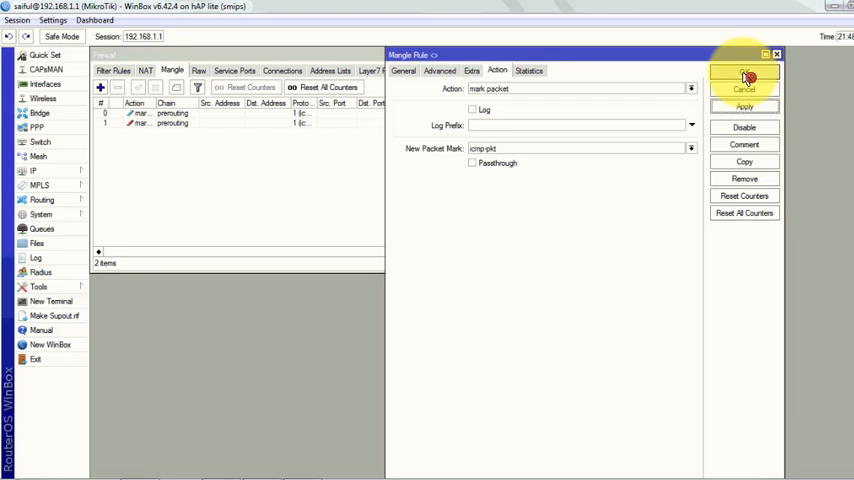
click(744, 77)
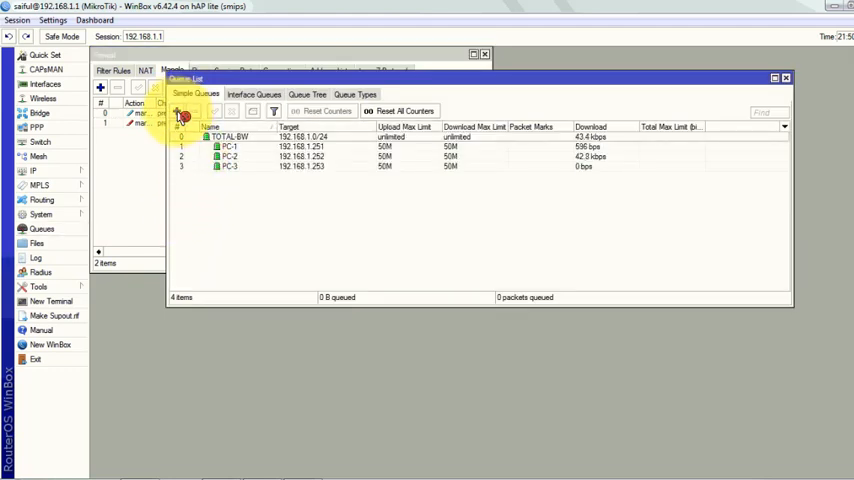
Create simple queue ICMP for packet mark icmp-pkt with 2M/2M max limit and limit-at
click(178, 111)
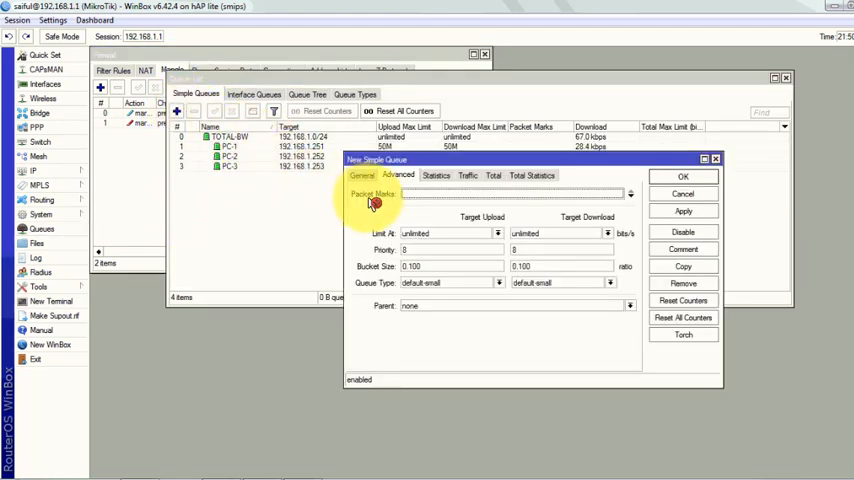
click(362, 176)
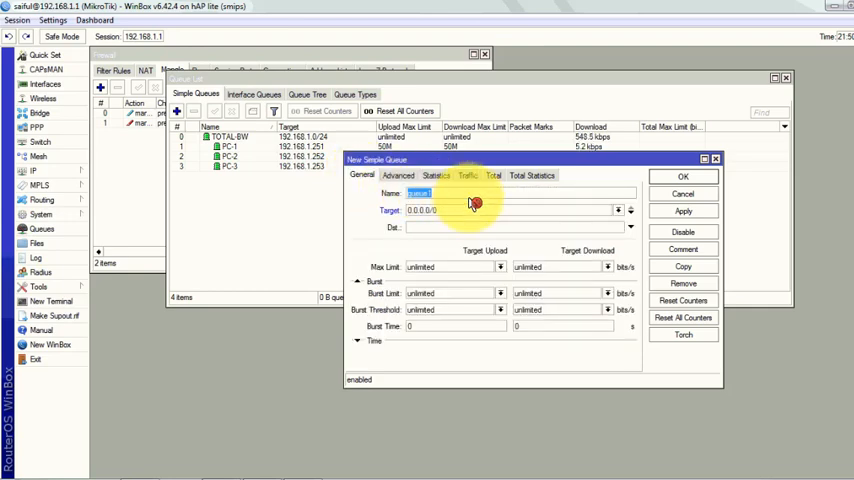
text(ICMP)
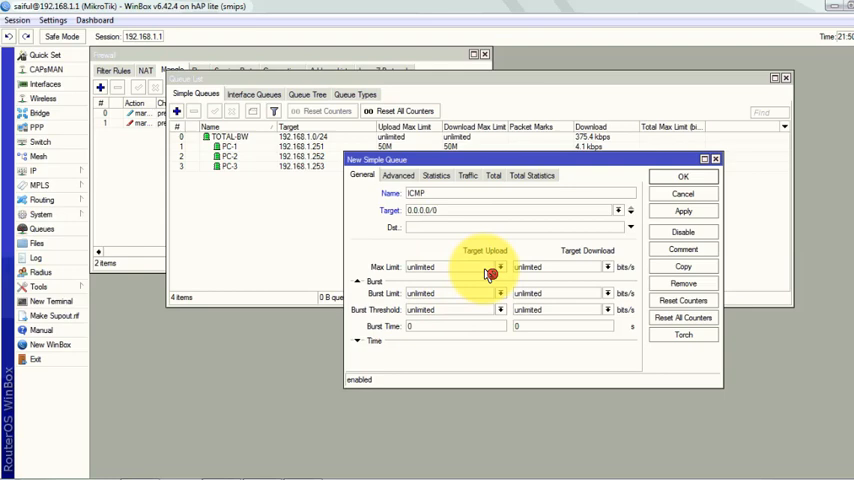
click(500, 267)
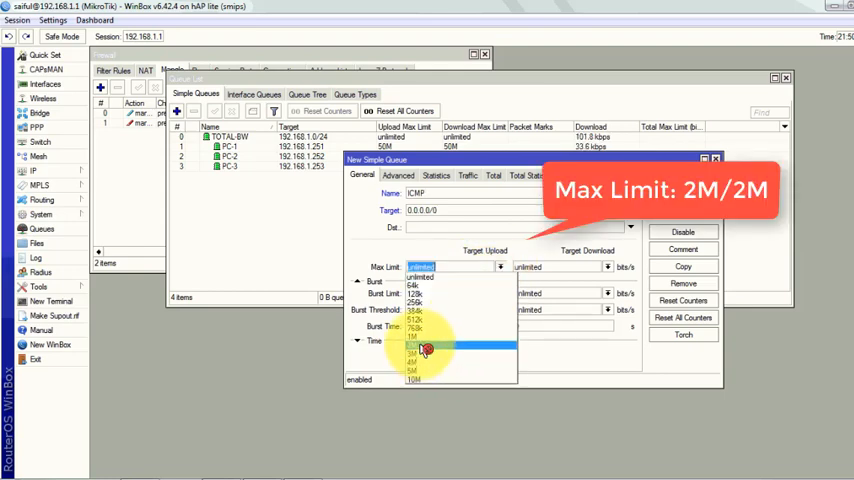
click(413, 351)
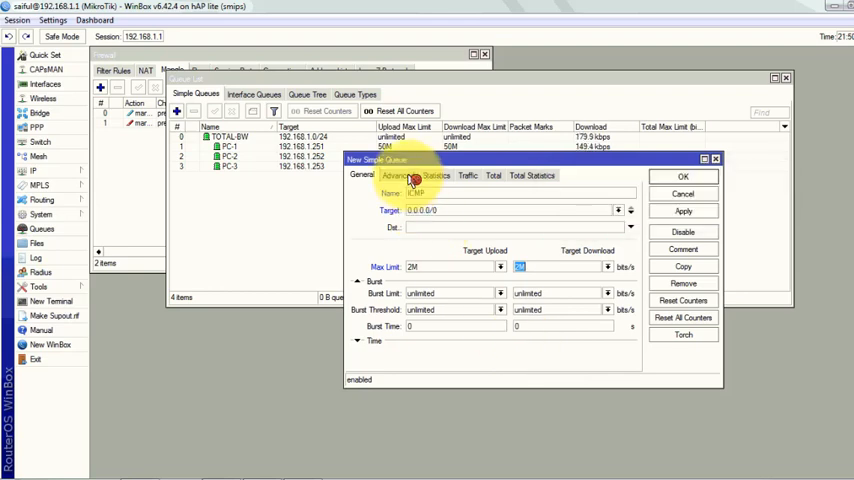
click(396, 175)
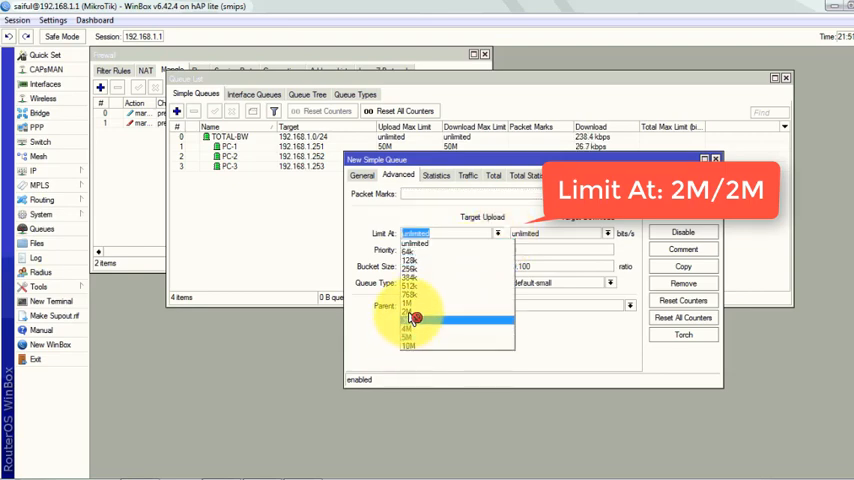
click(408, 317)
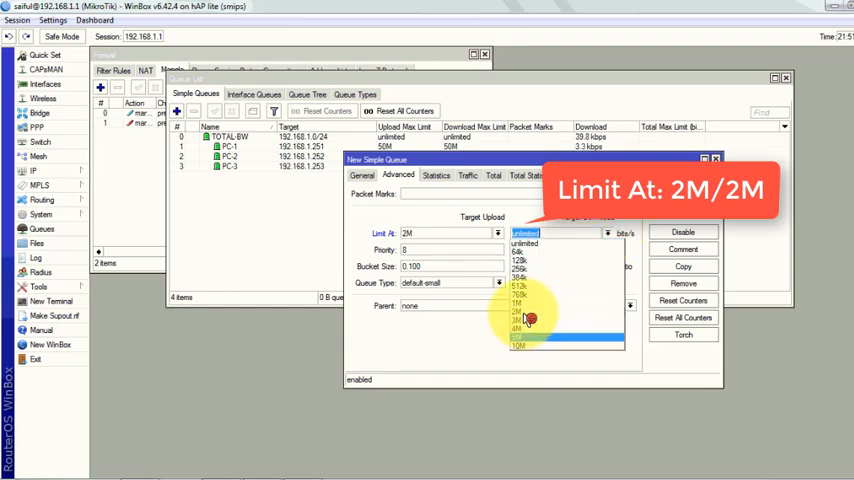
click(517, 306)
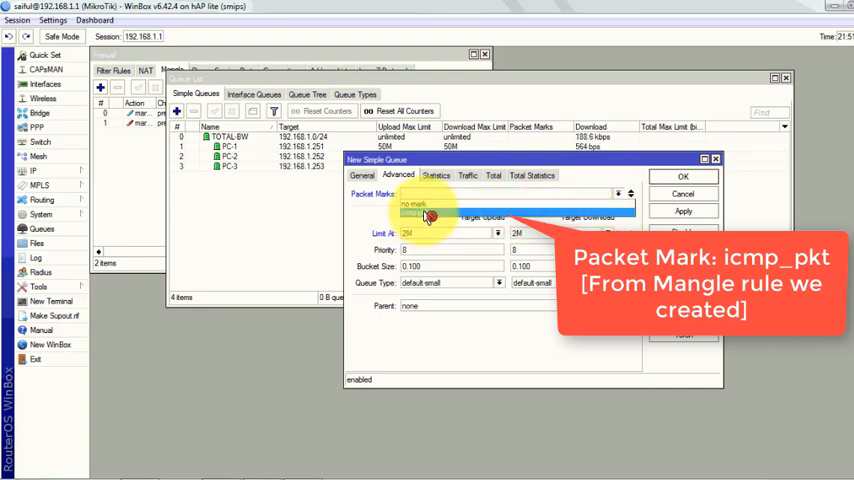
click(430, 219)
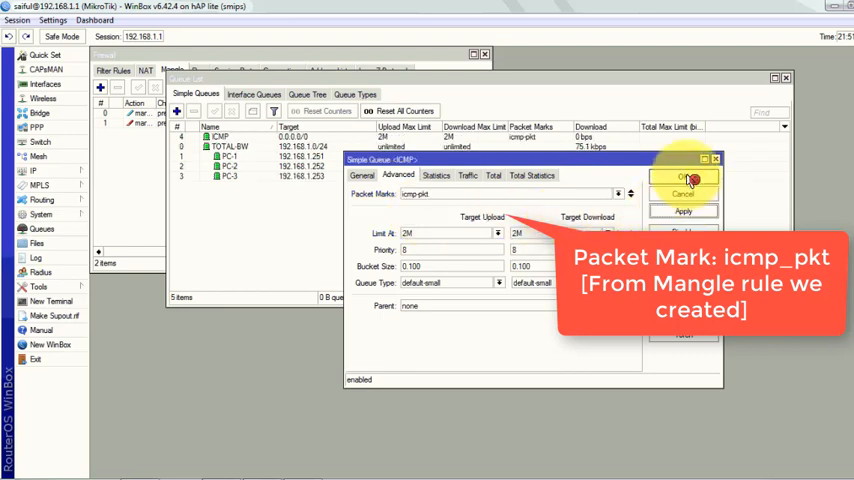
click(684, 177)
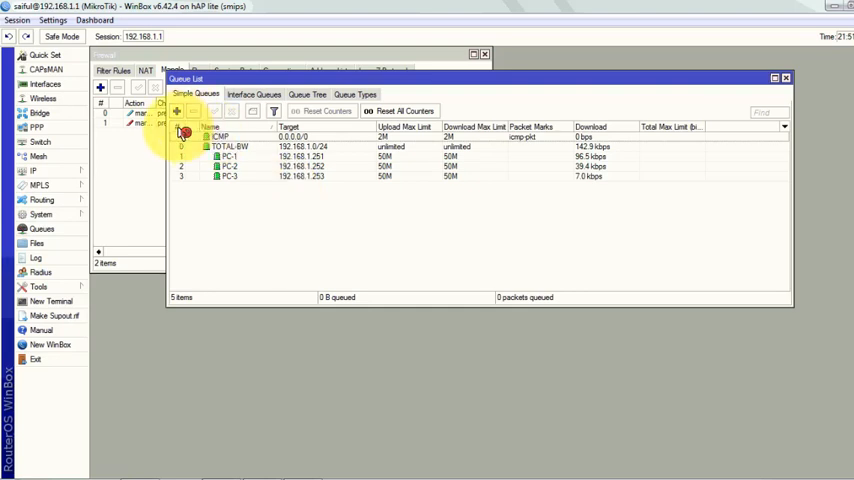
click(236, 177)
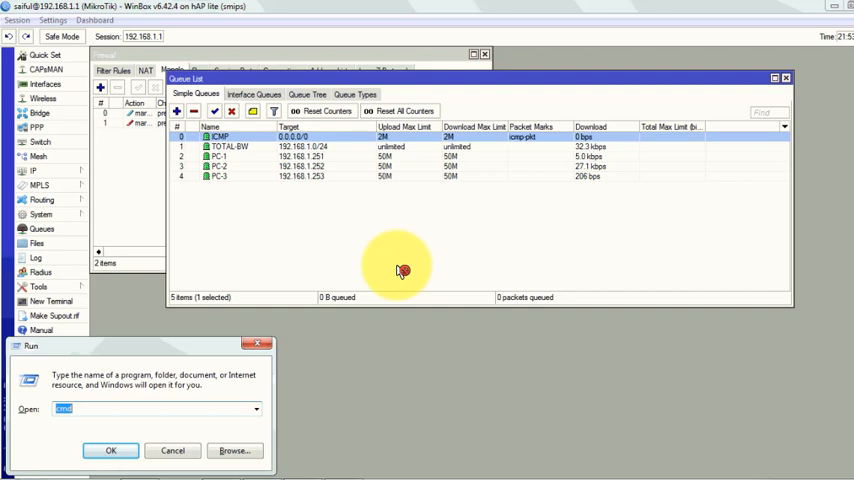
Start a ping from Command Prompt and check the ICMP queue's download traffic
click(111, 450)
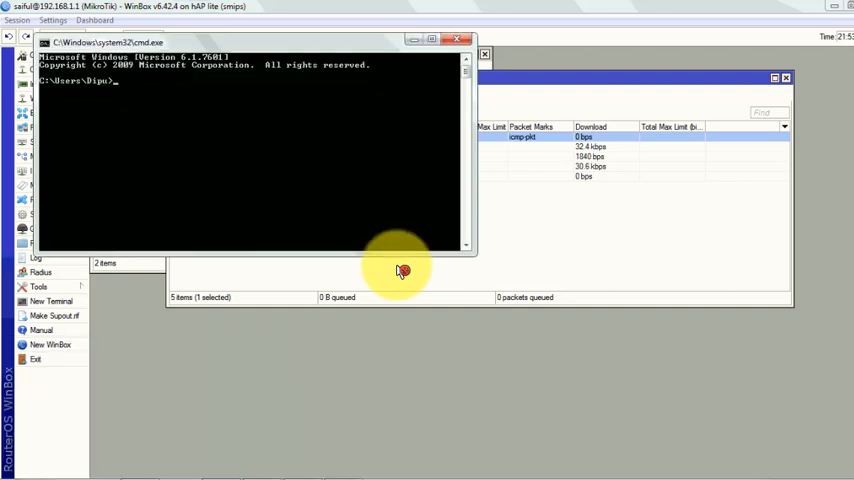
text(pin)
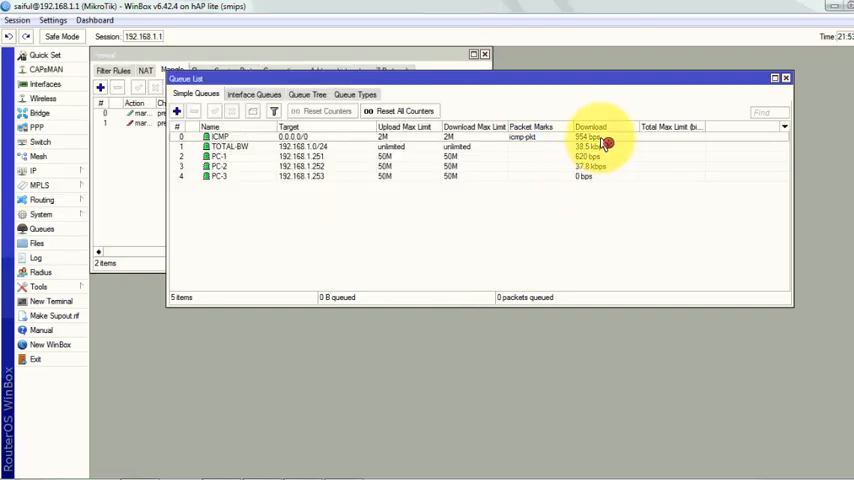
click(220, 137)
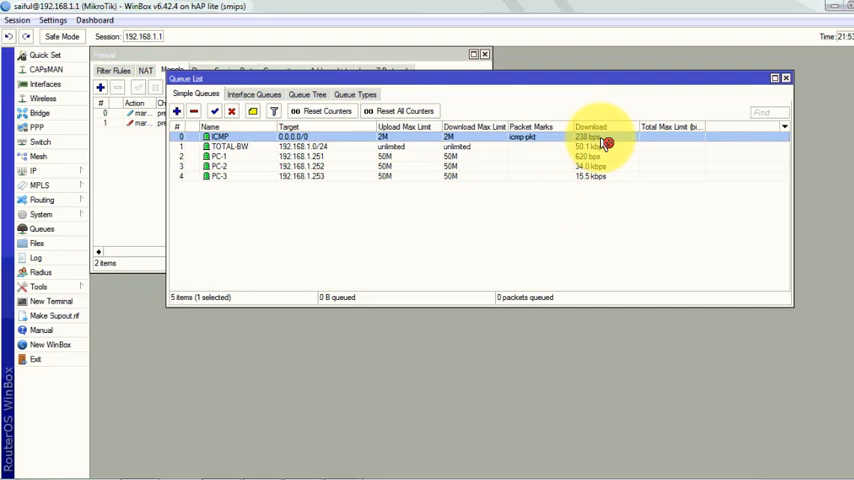